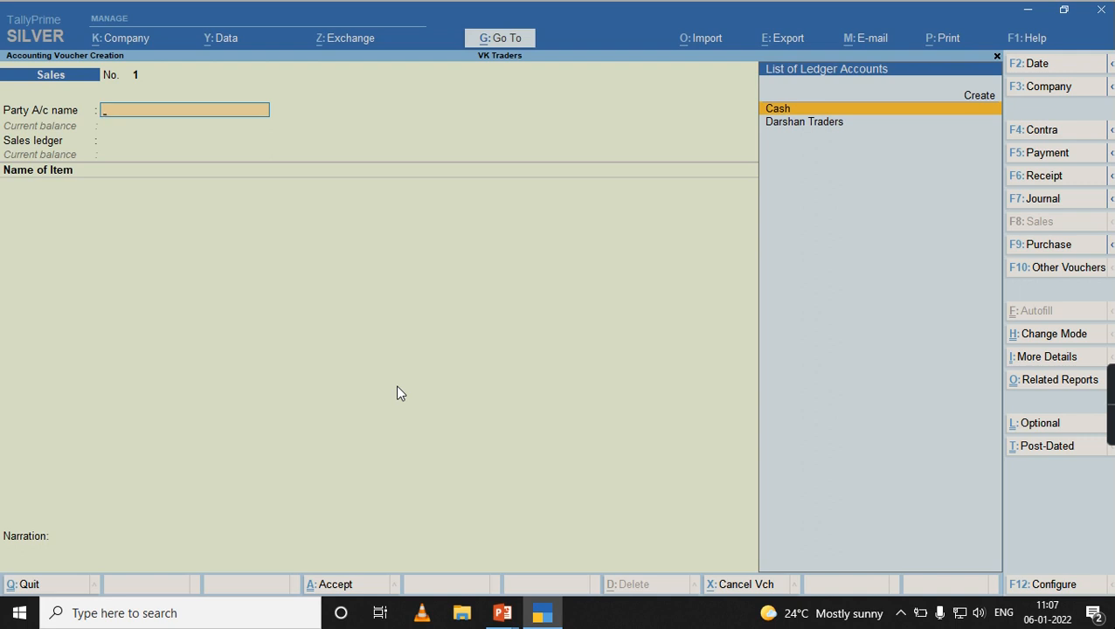
Step: Enter Darshan Traders as party with one Printer at a rate of 10,000
click(805, 123)
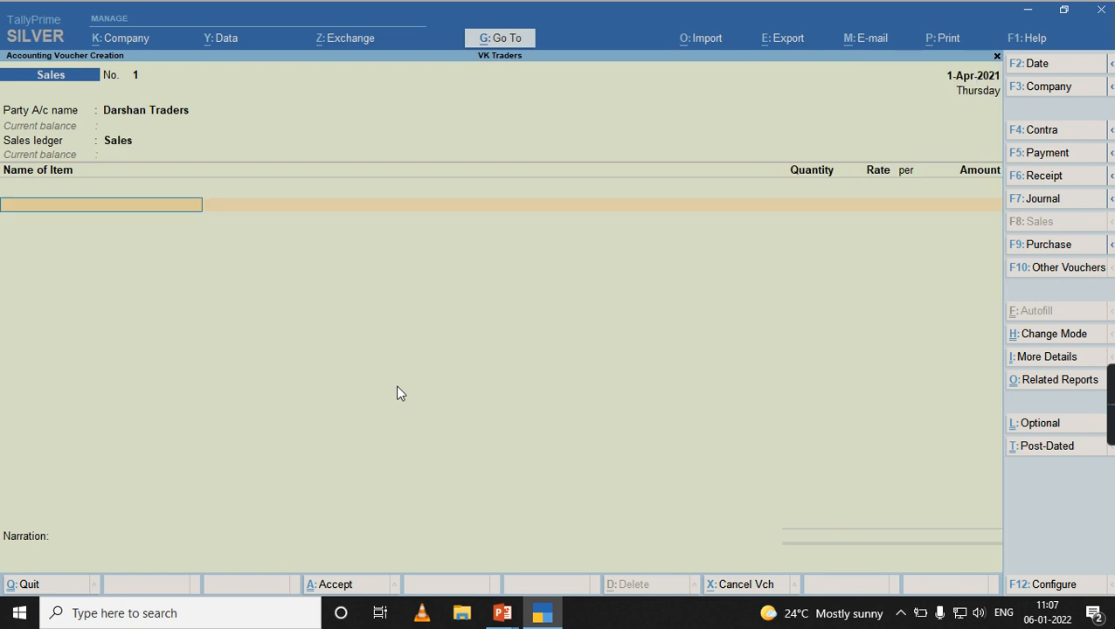
text(Prin)
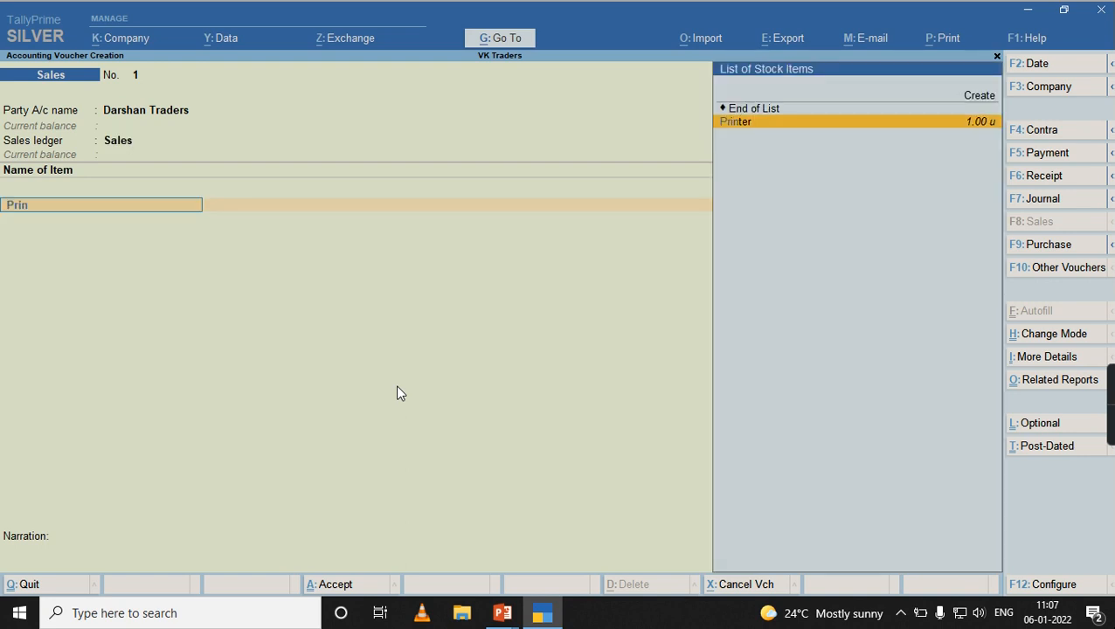
click(735, 123)
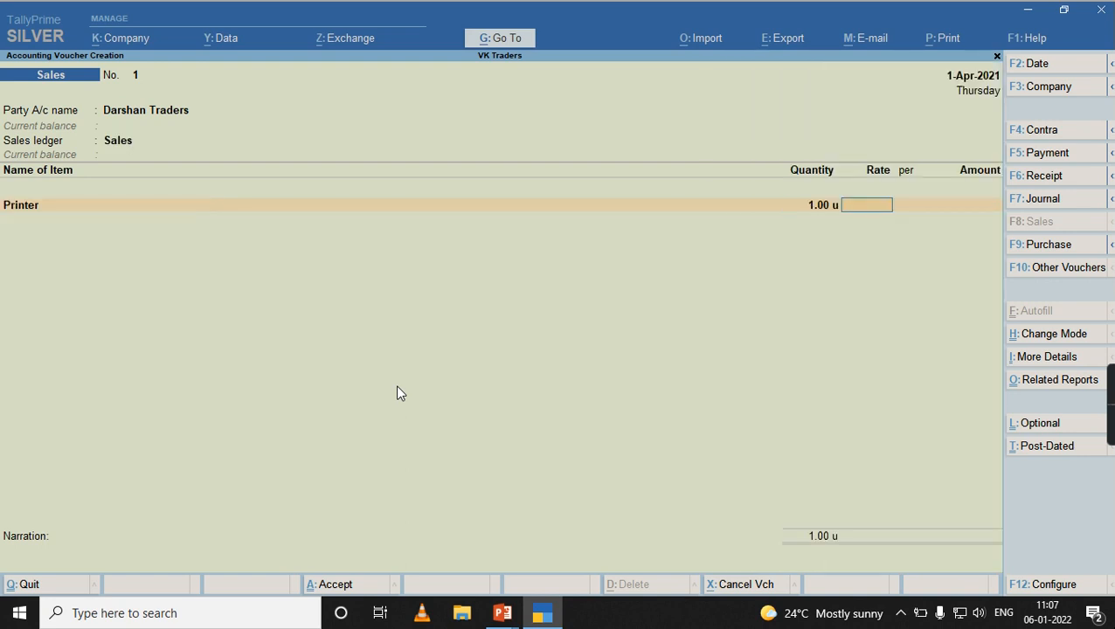
text(10000)
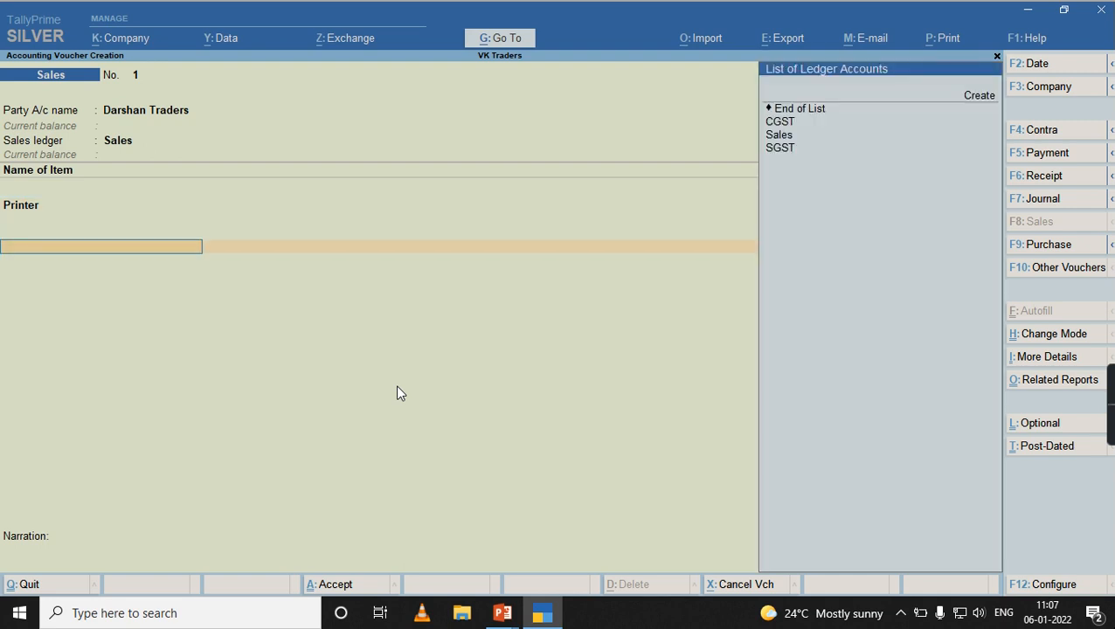
Step: Add the CGST and SGST ledgers and save the 11,800 sales voucher
click(780, 122)
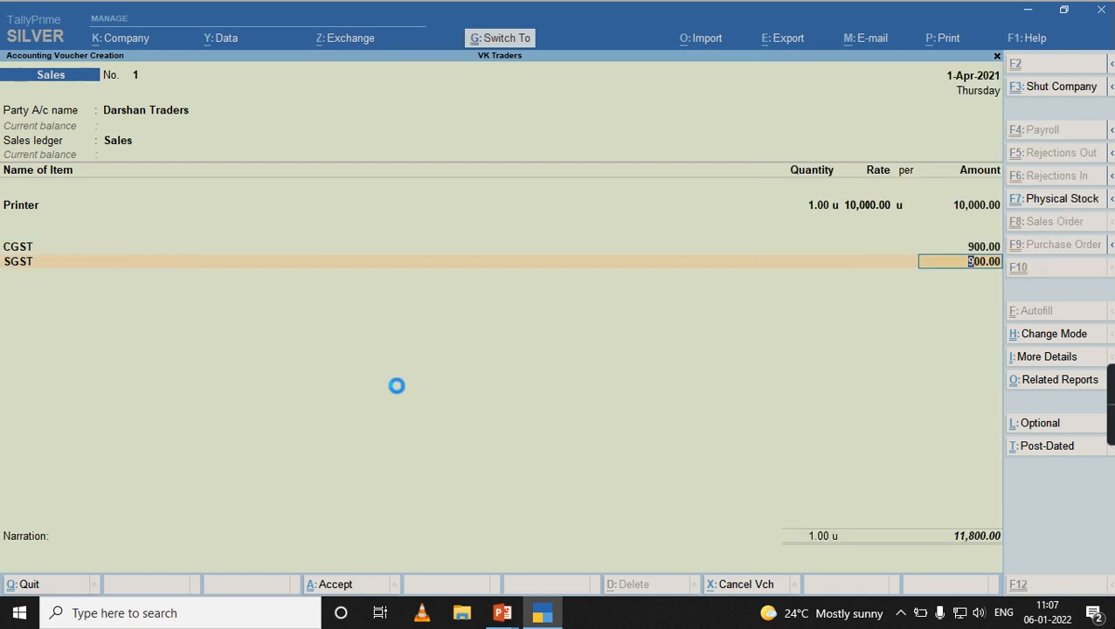
click(500, 38)
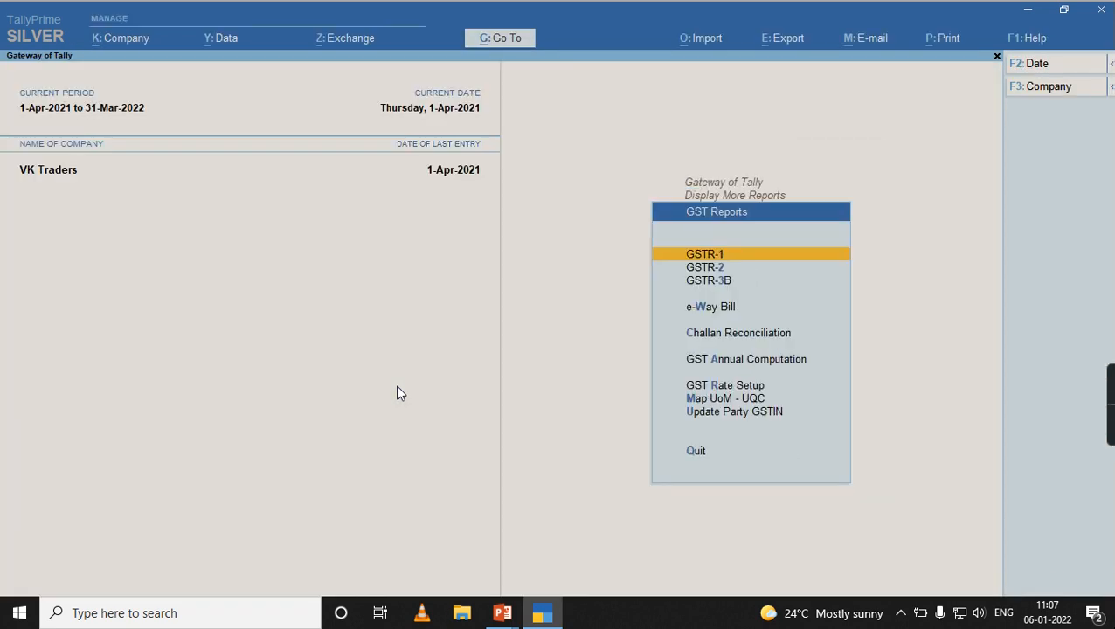
Step: Bring up the GSTR-1 report from the GST reports list
click(705, 253)
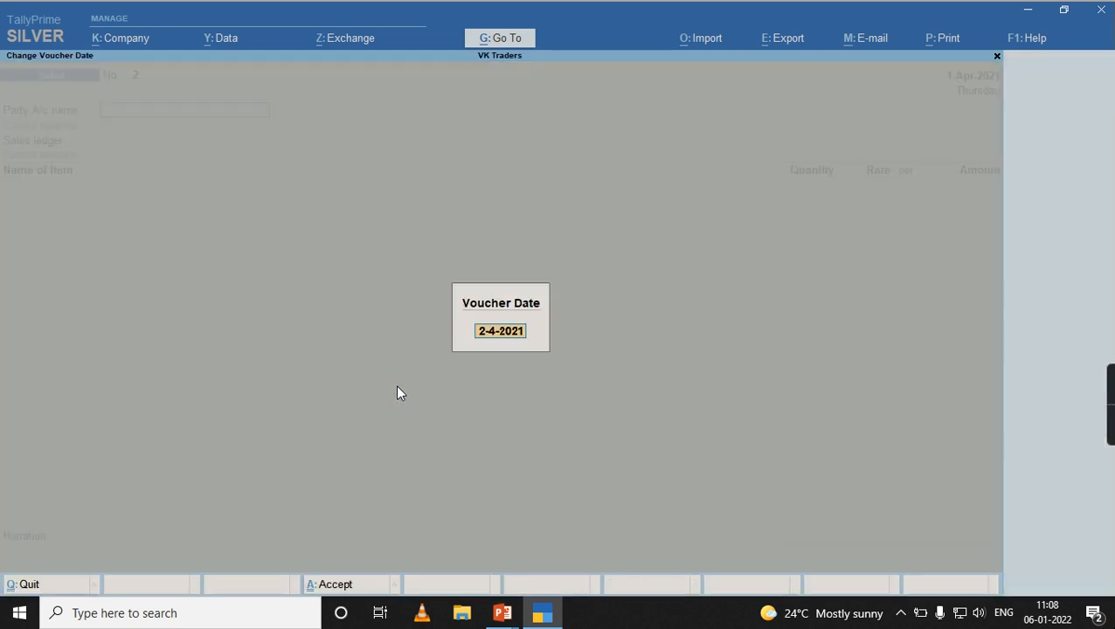
Step: Date the voucher 5.4, switch it to a Debit Note and choose Darshan Traders as party
text(5.4)
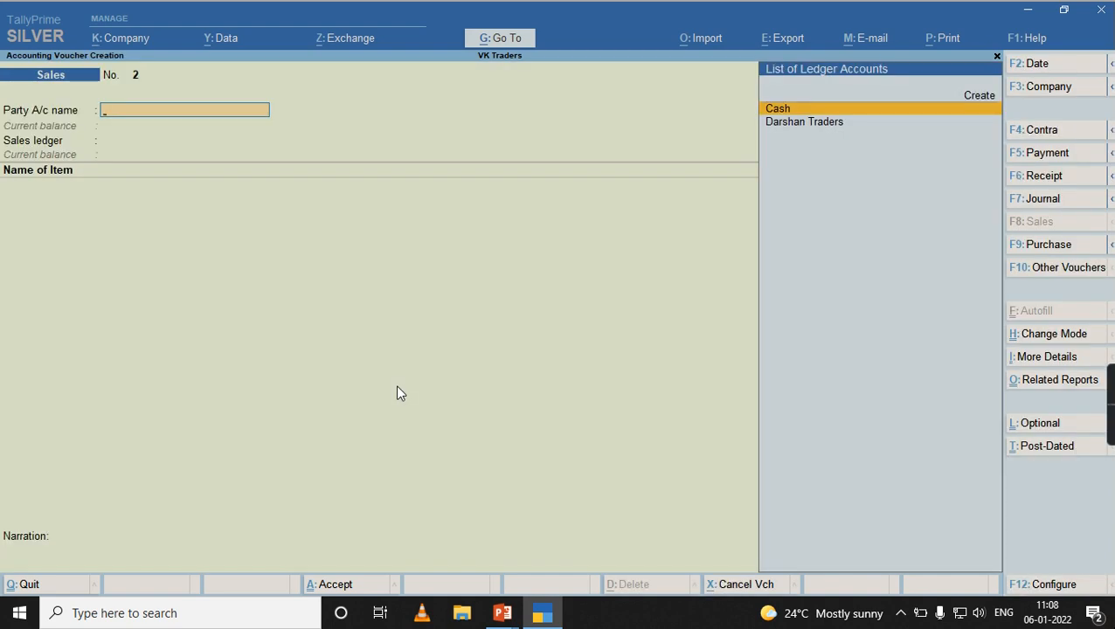
click(51, 73)
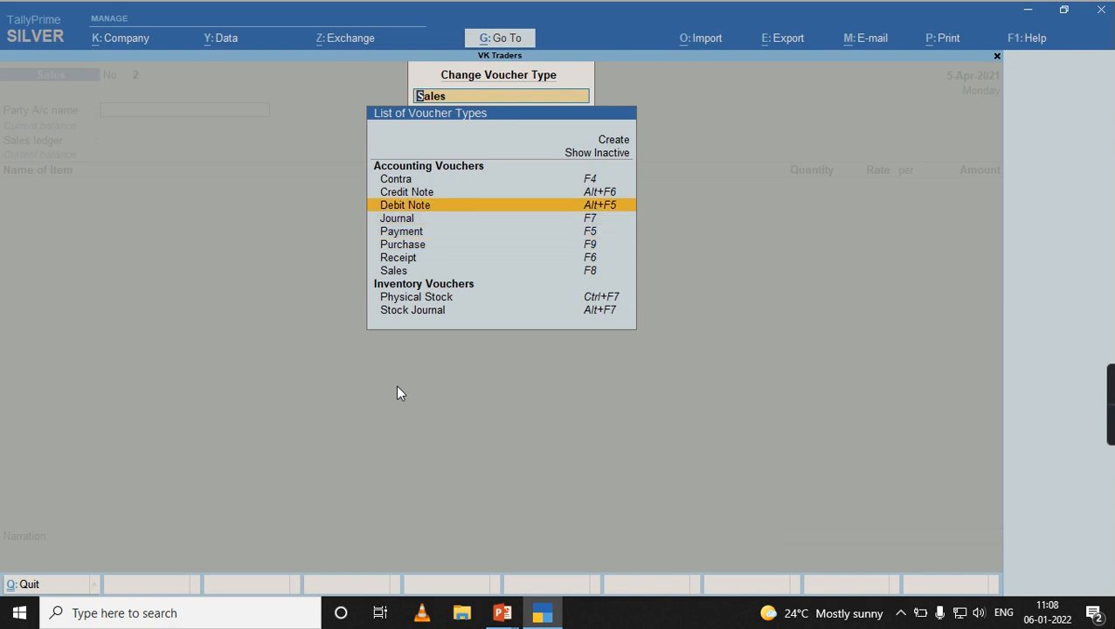
click(406, 204)
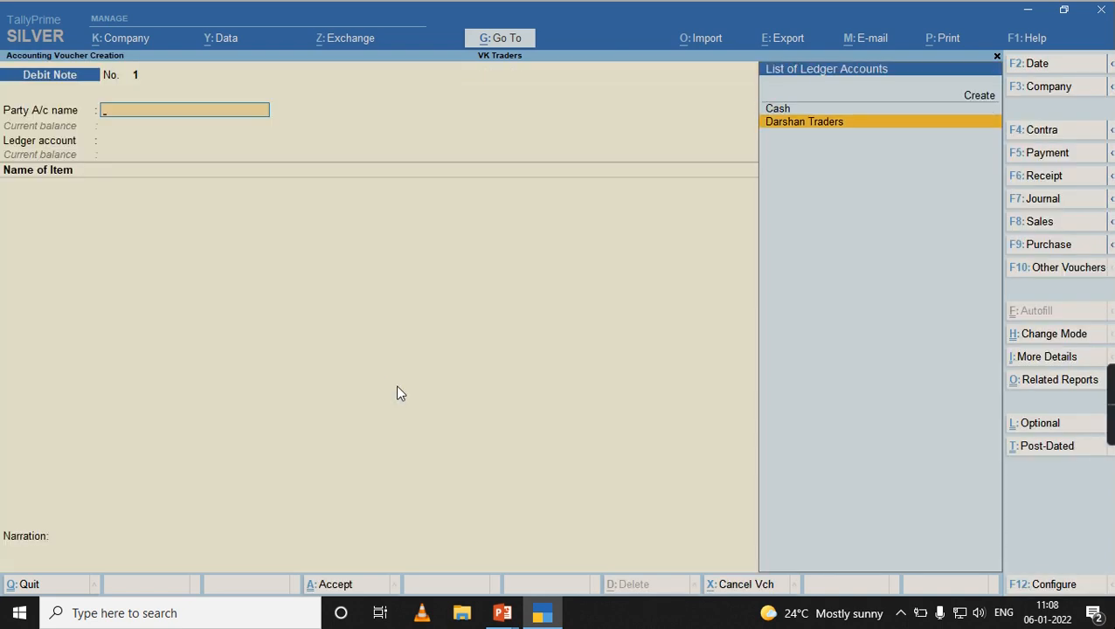
click(805, 122)
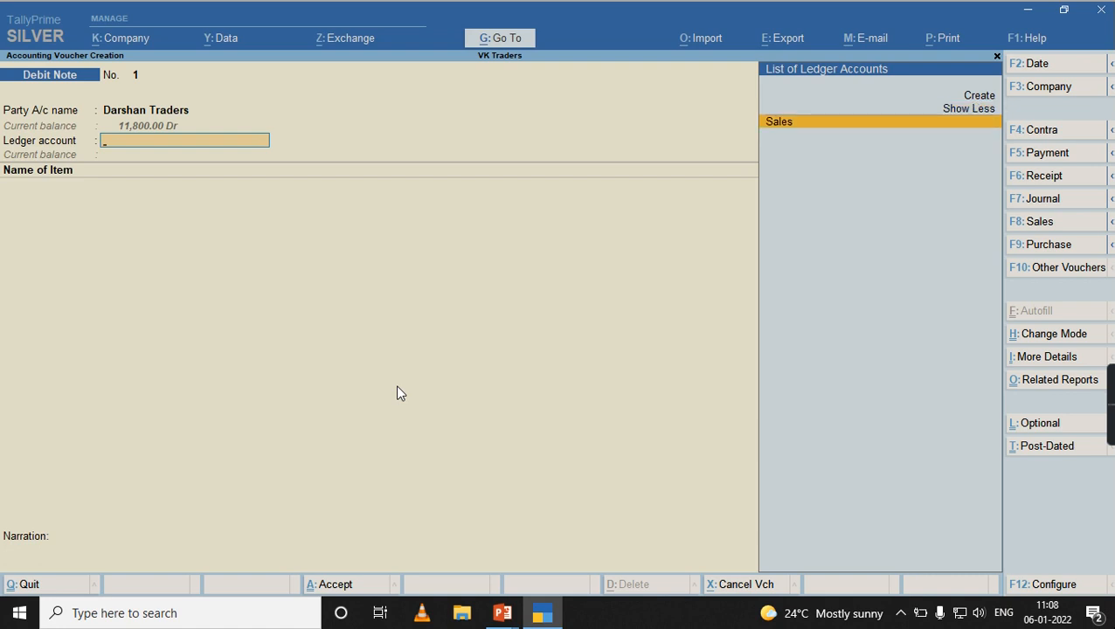
Step: Enter Sales ledger with Printer at 5,000 and add the CGST and SGST ledgers
click(780, 121)
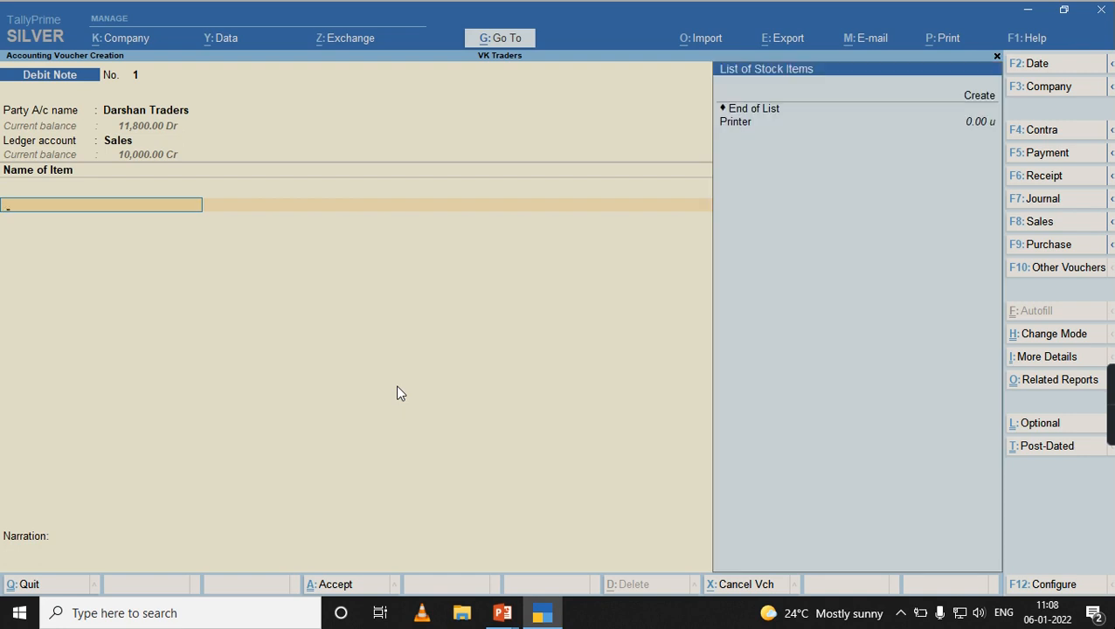
click(735, 122)
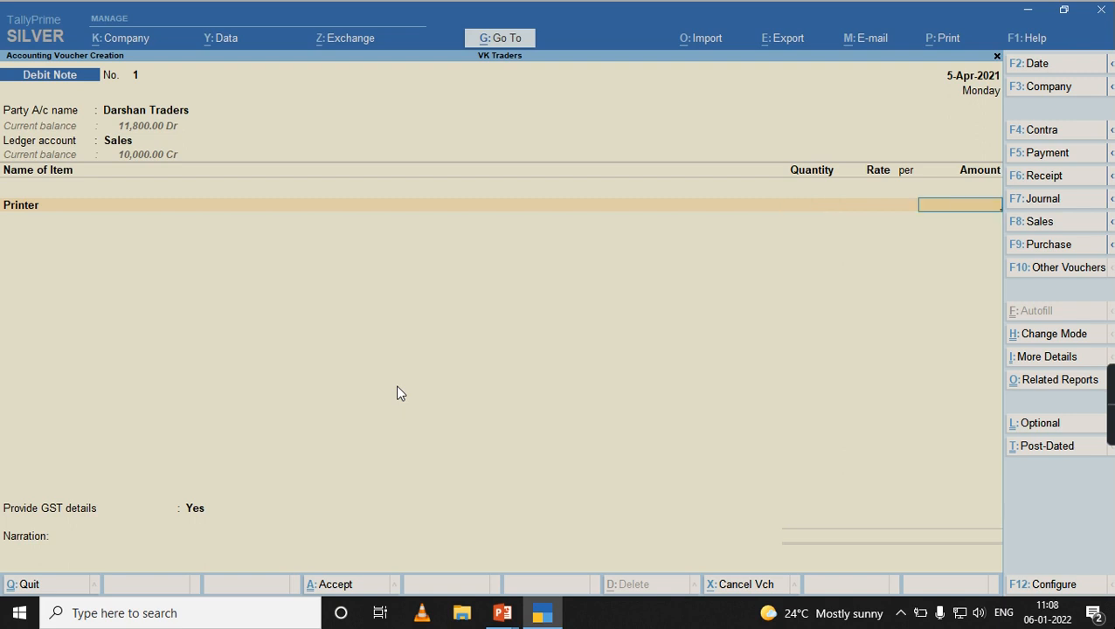
text(5000)
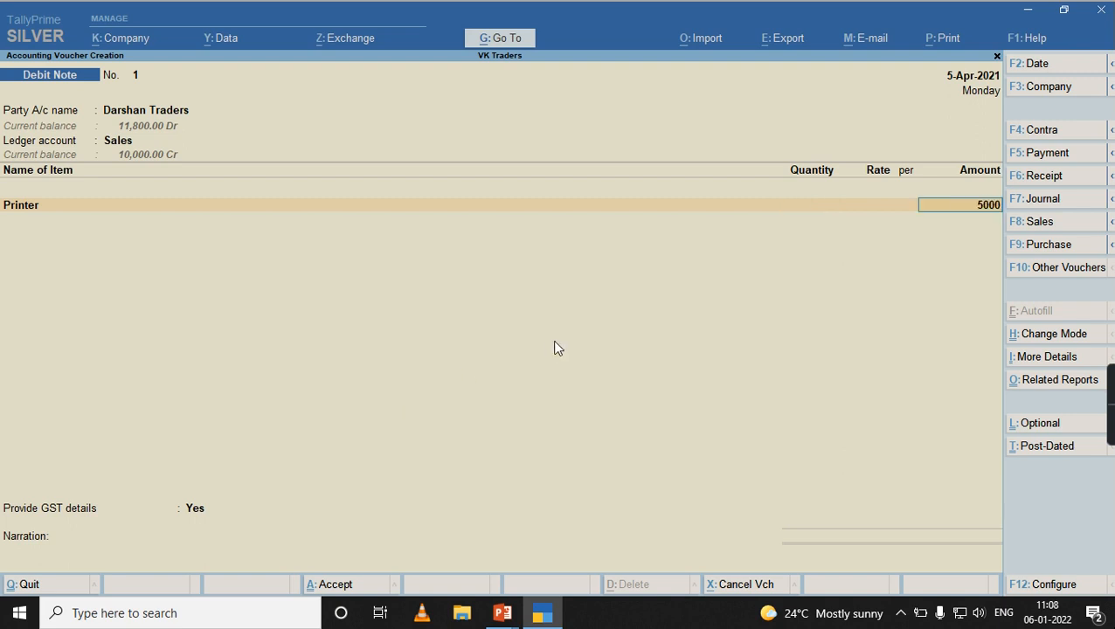
text(c)
text(S)
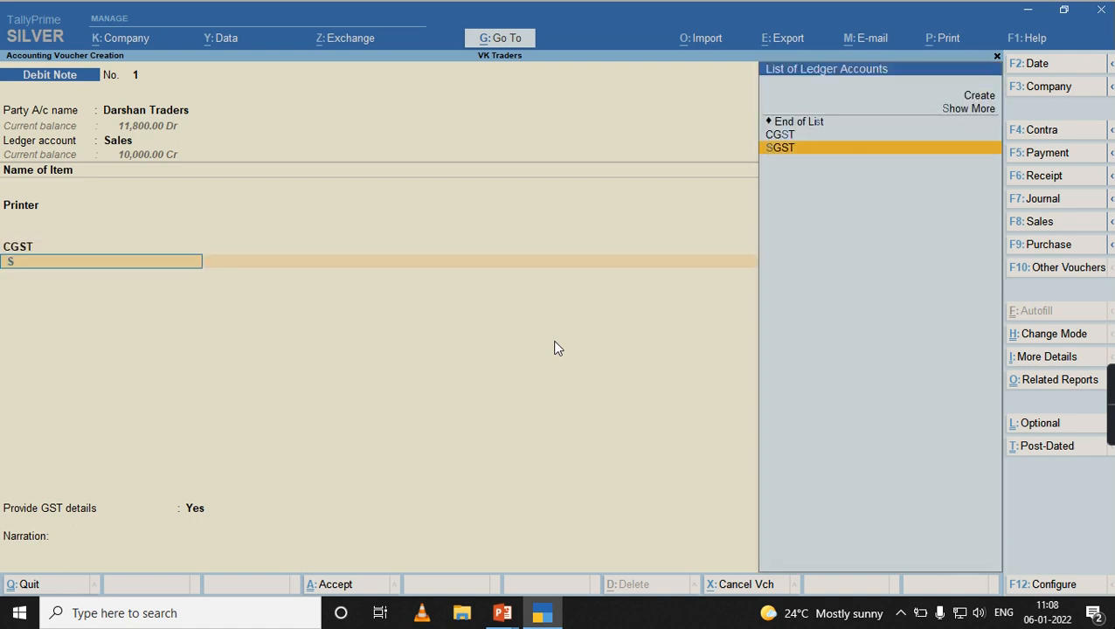
click(779, 146)
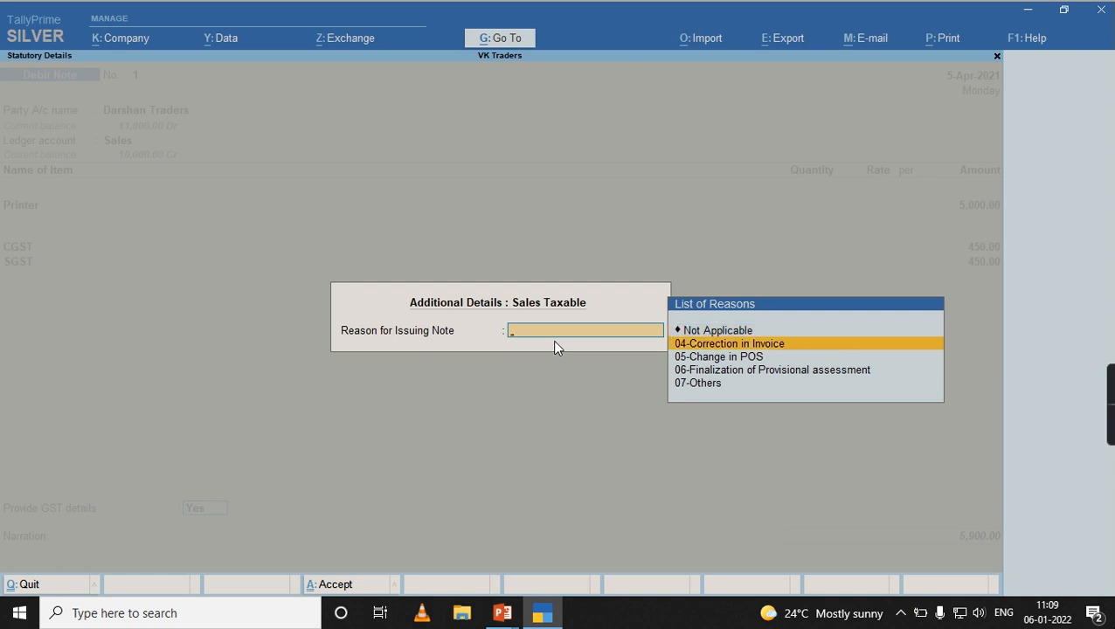
Step: Select 04-Correction in Invoice as the reason and accept the debit note
key(Down)
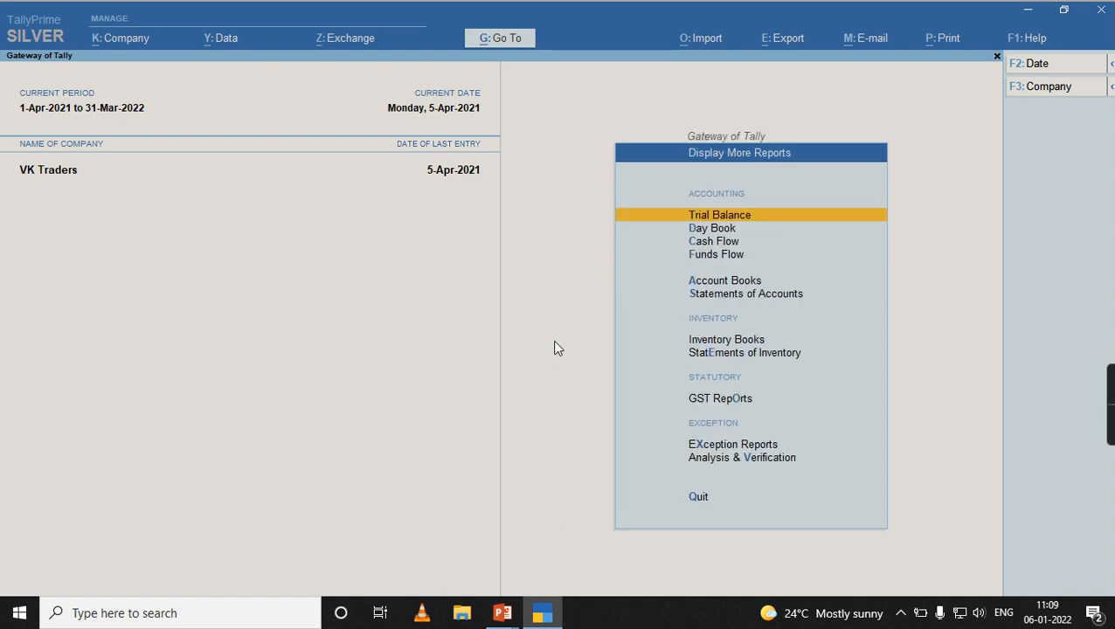
Step: Go to GST Reports to show GSTR-1 with the 11,800 invoice and 5,900 note
click(720, 398)
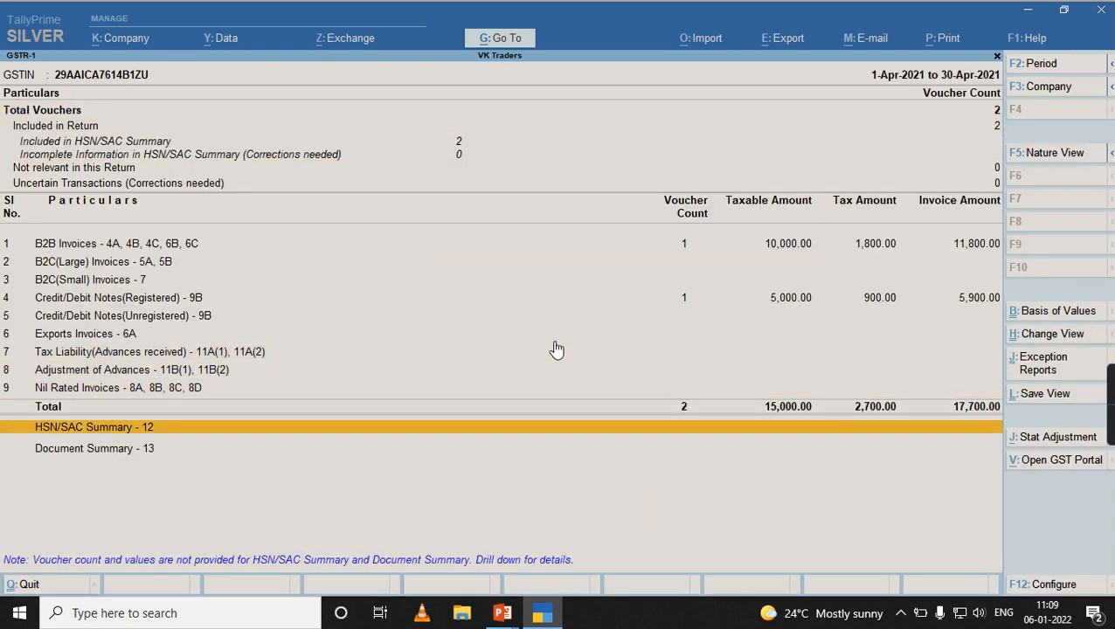
mouse_move(1067, 420)
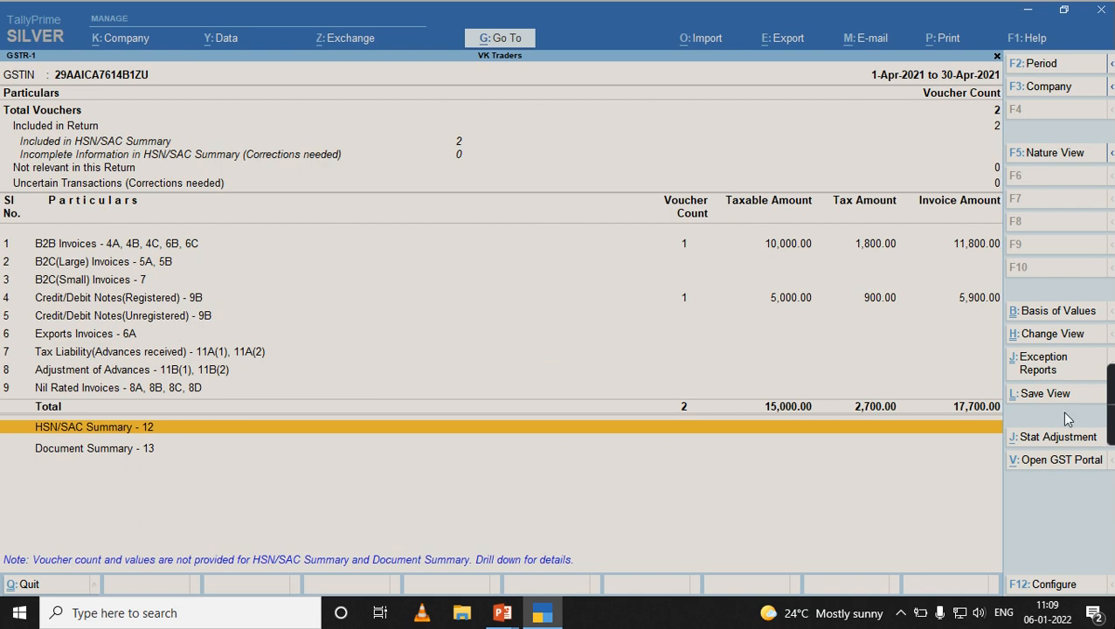